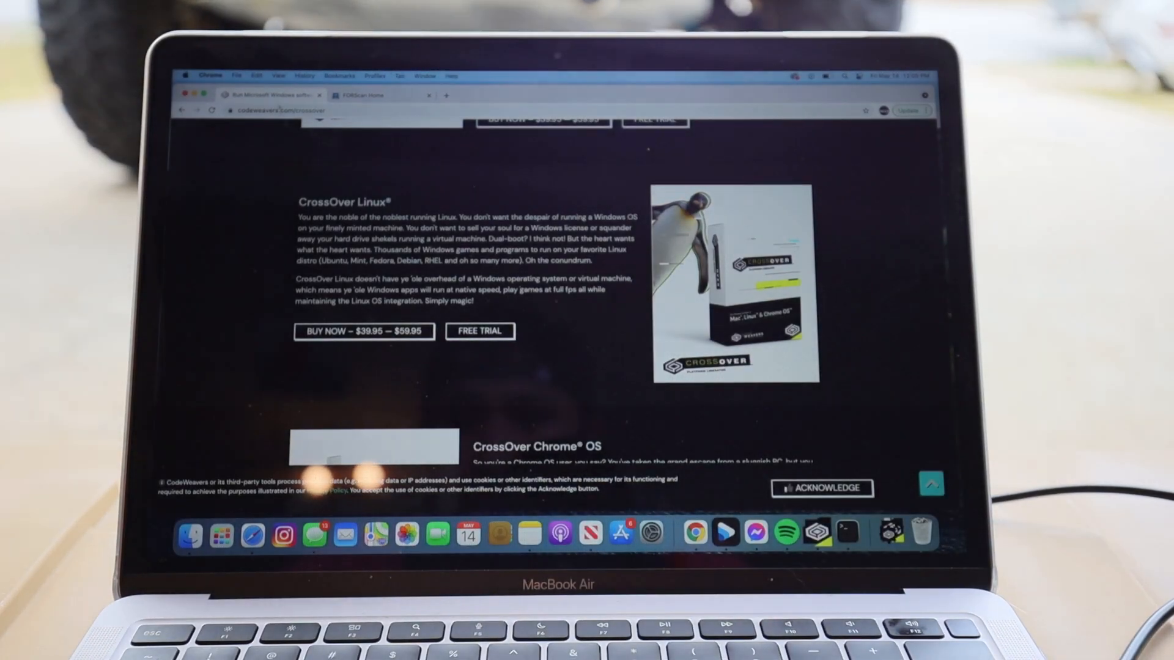
# Scroll through the FORScan download page listing FORScan for Windows 2.3.40, then follow a link.
pyautogui.scroll(3)
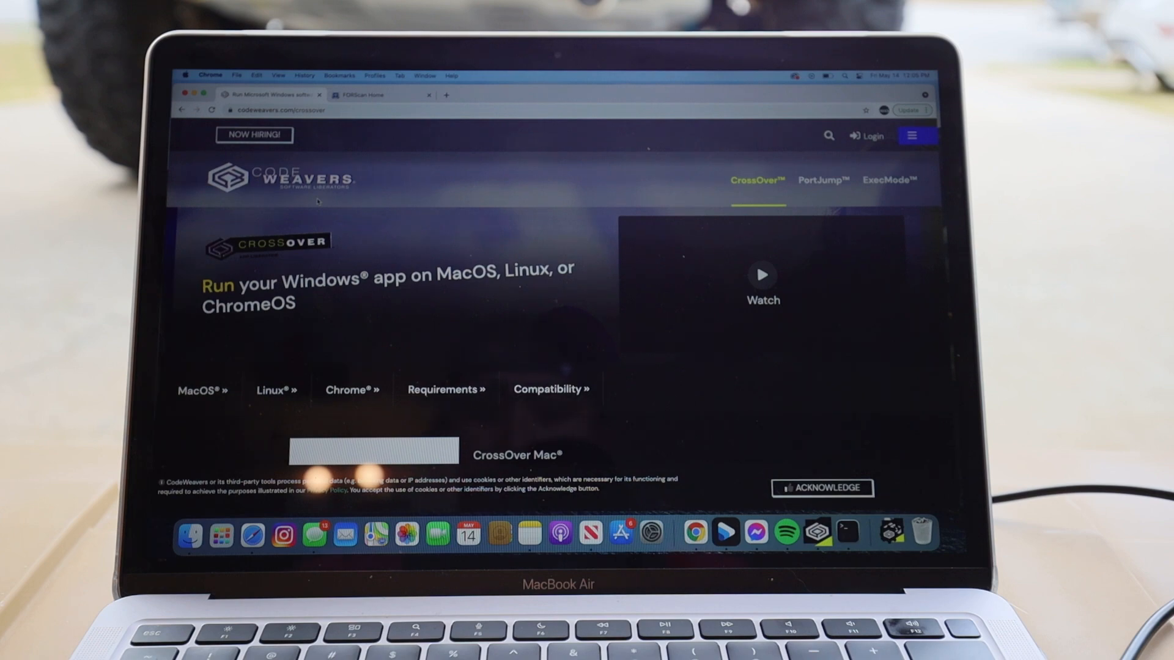
pyautogui.scroll(-3)
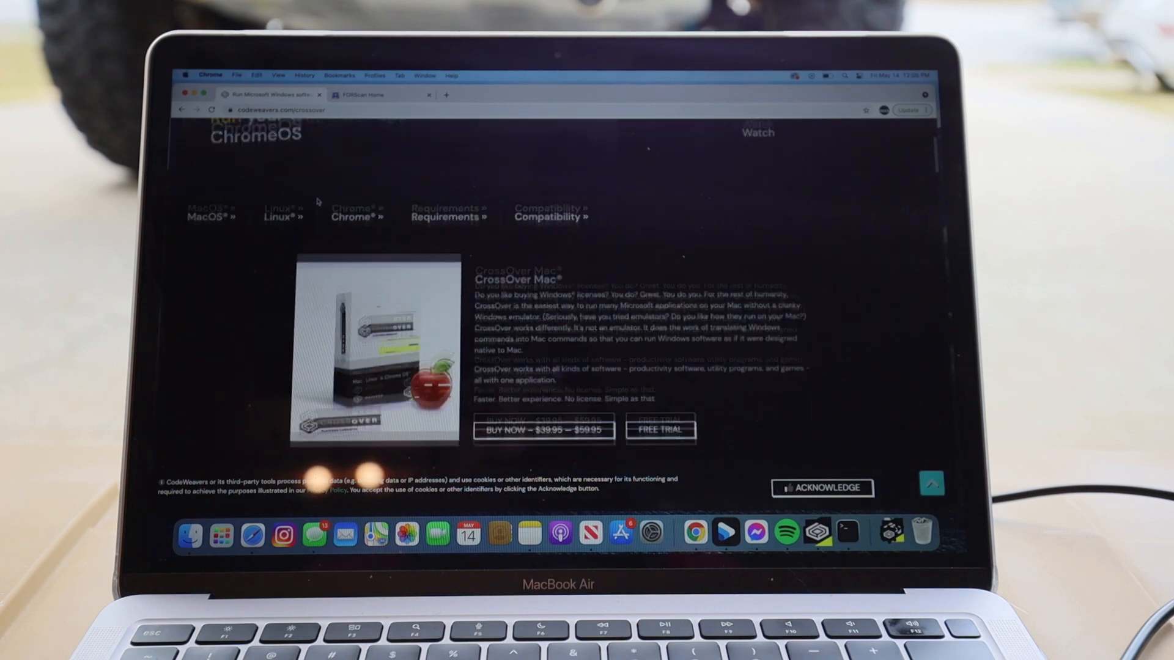
pyautogui.scroll(-3)
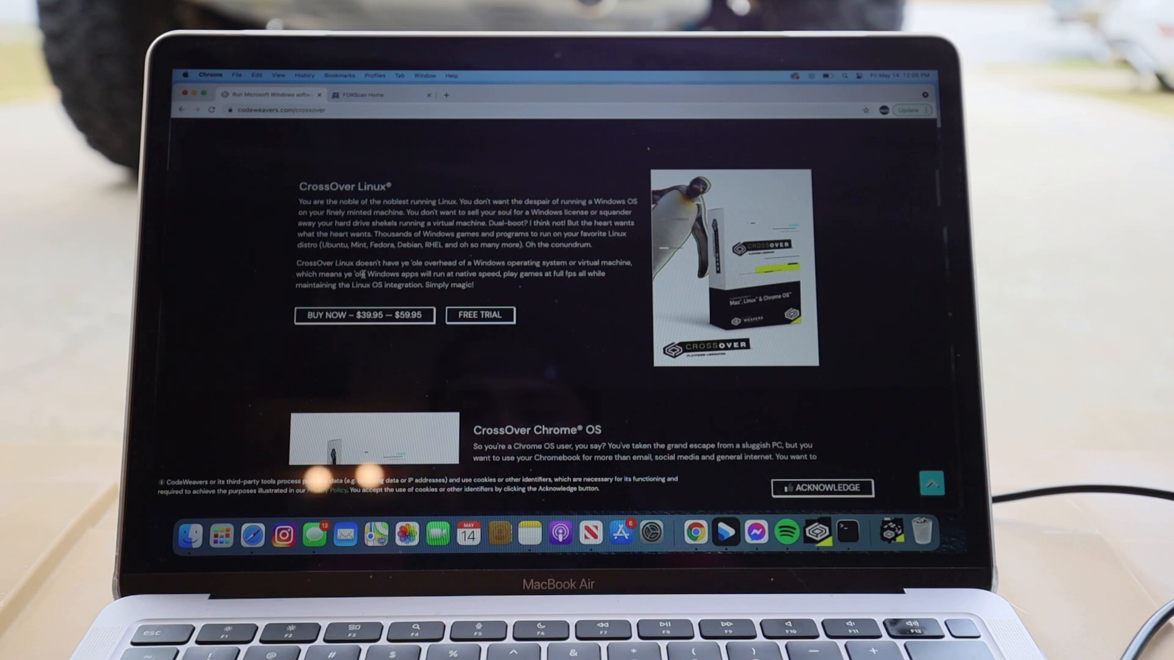
pyautogui.scroll(3)
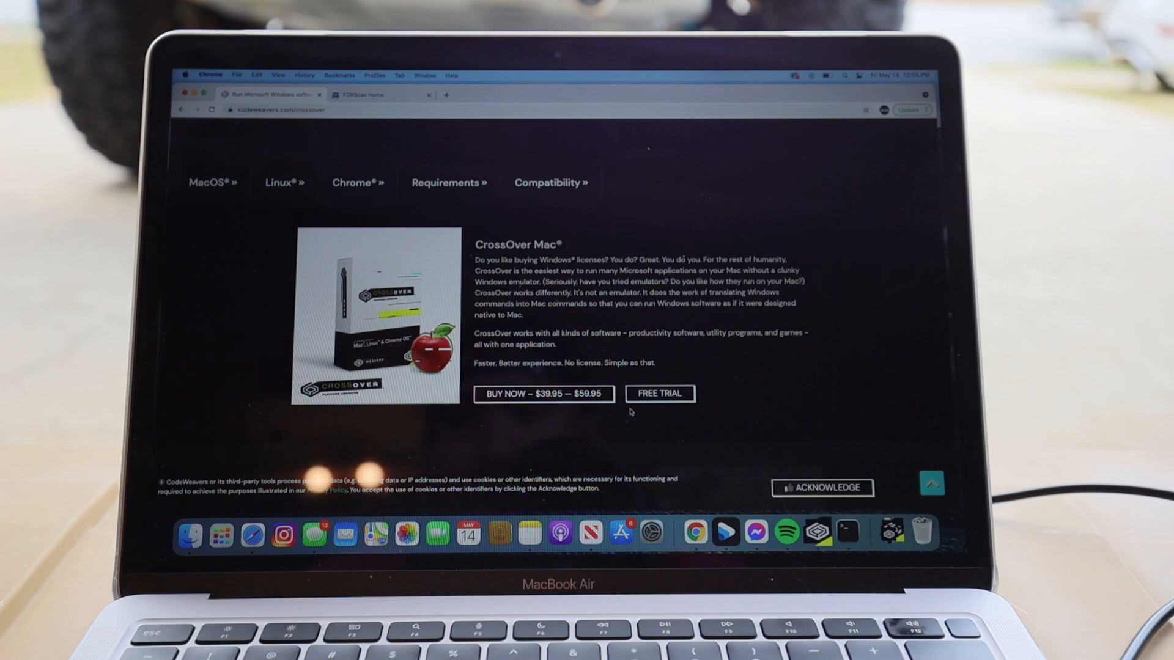
pyautogui.moveTo(481, 167)
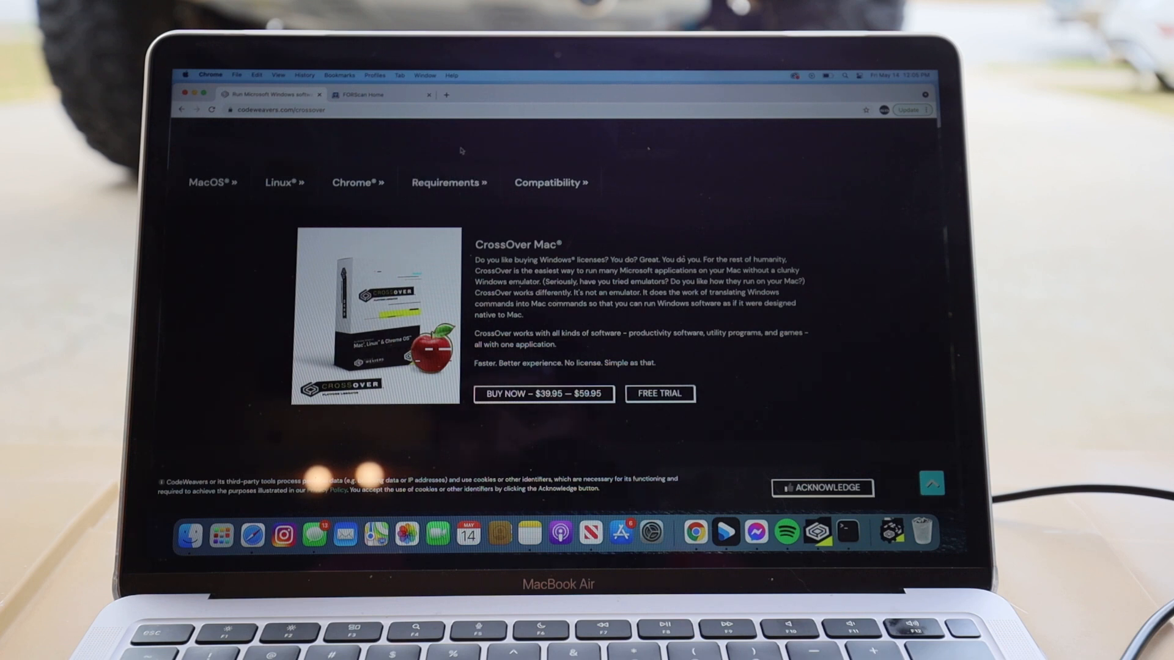
pyautogui.click(366, 94)
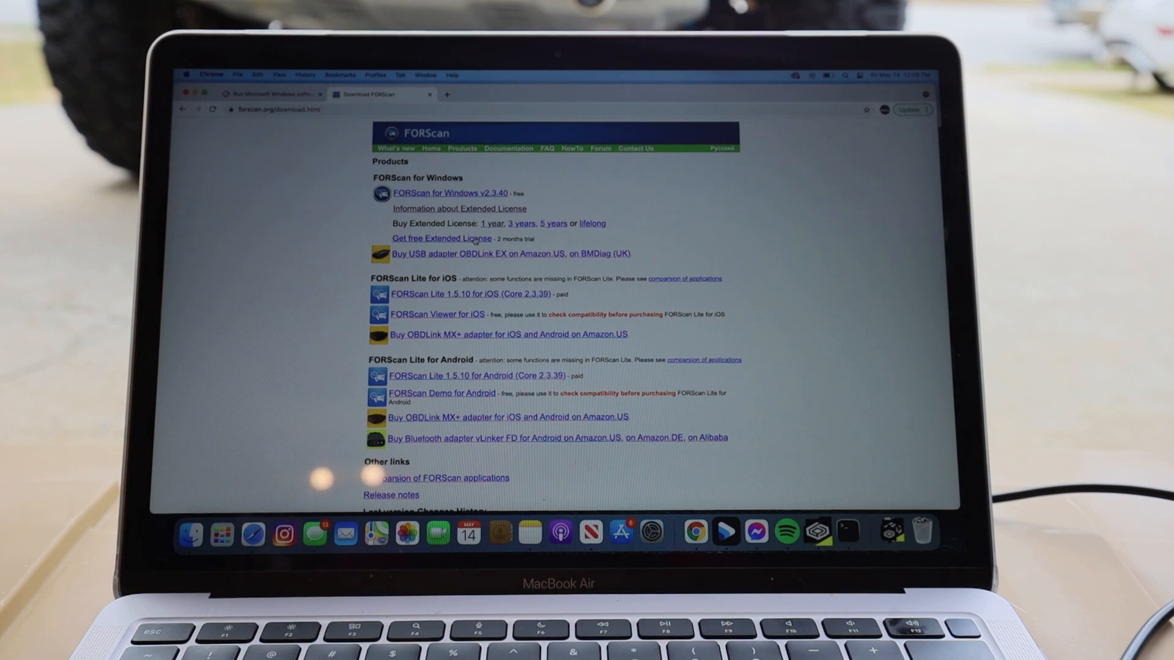
pyautogui.moveTo(450, 192)
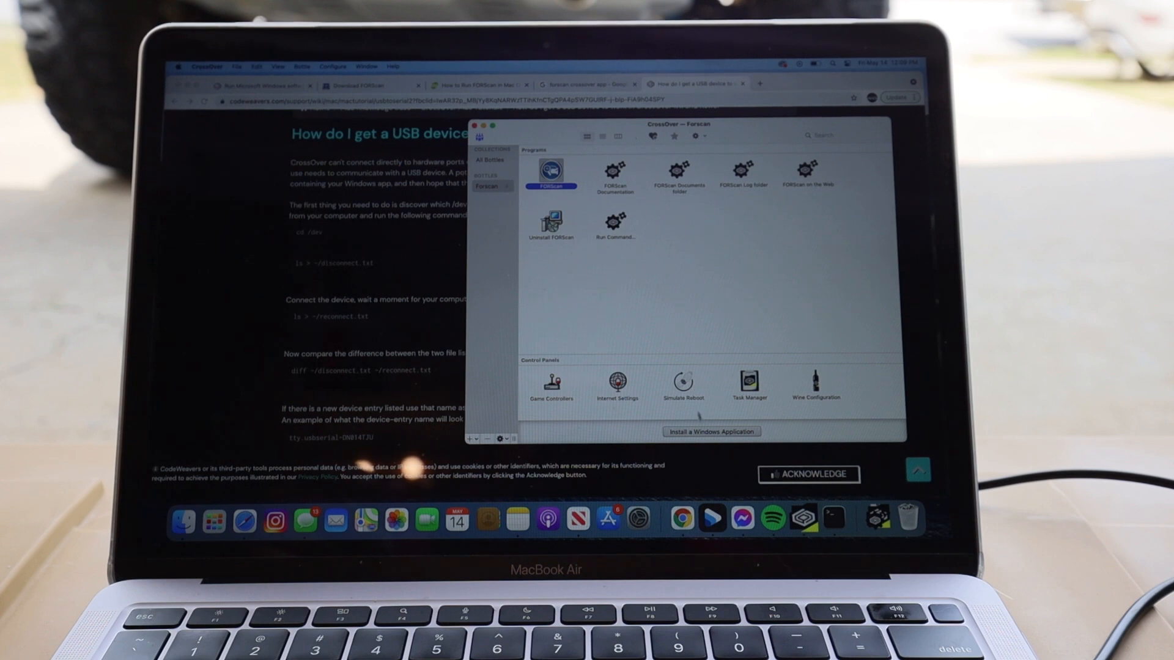
pyautogui.click(710, 431)
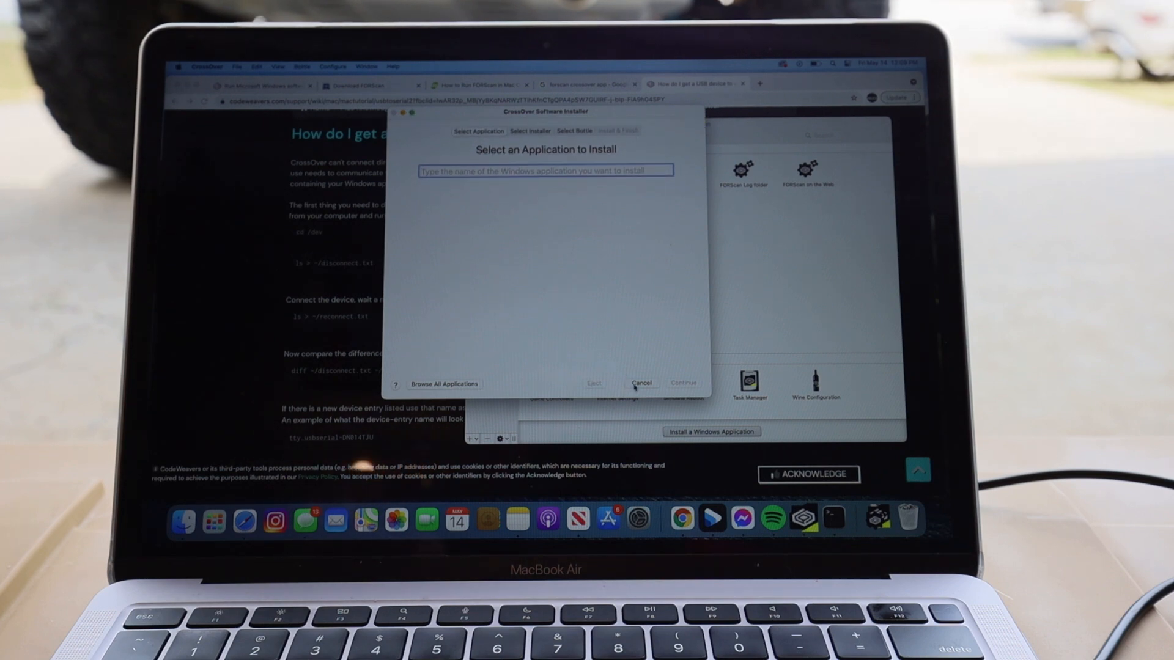
pyautogui.click(641, 384)
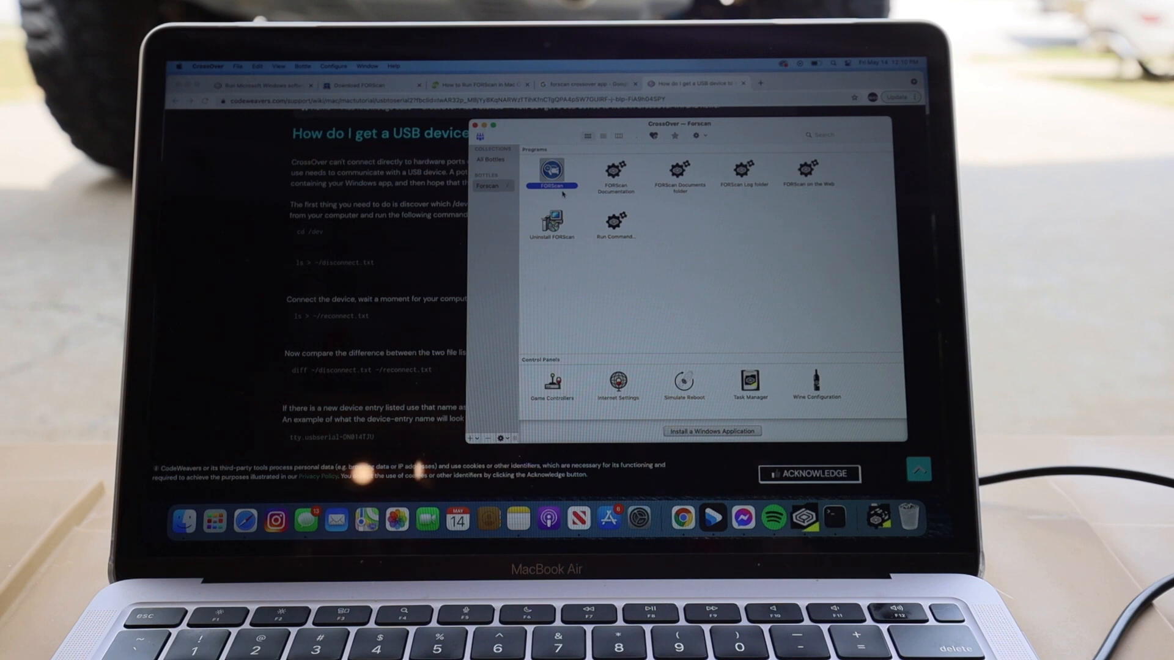
# In a new Terminal window, run diff on ~/disconnect.txt and ~/reconnect.txt.
pyautogui.click(833, 516)
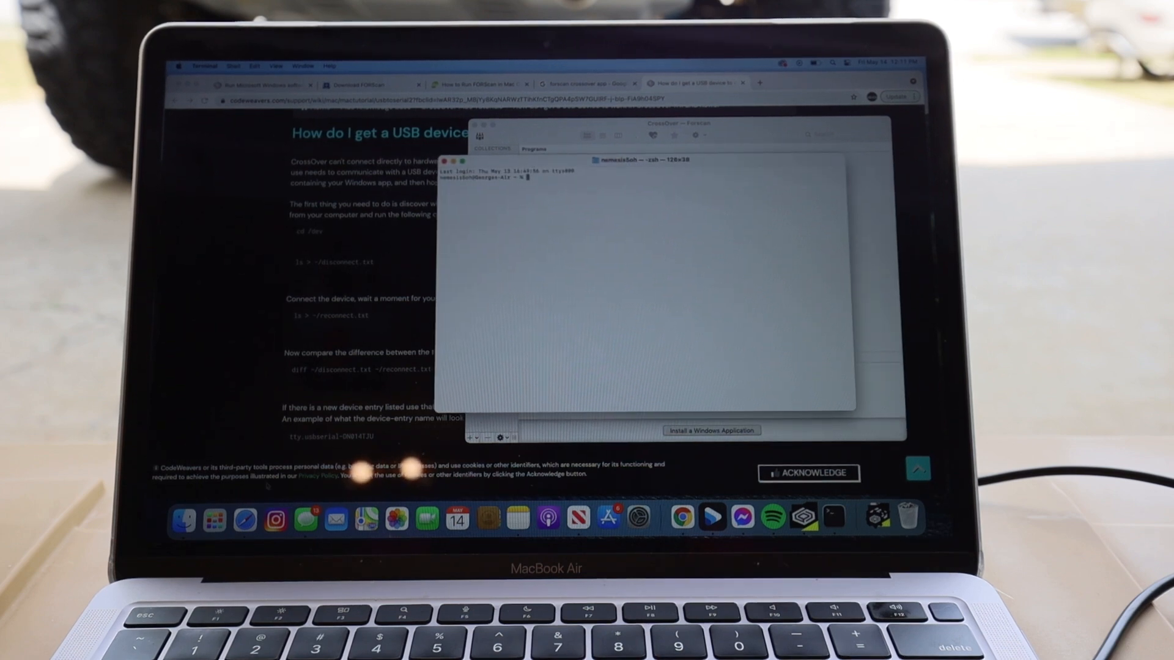
pyautogui.click(504, 317)
pyautogui.write('ls > ~/reconnect.txt')
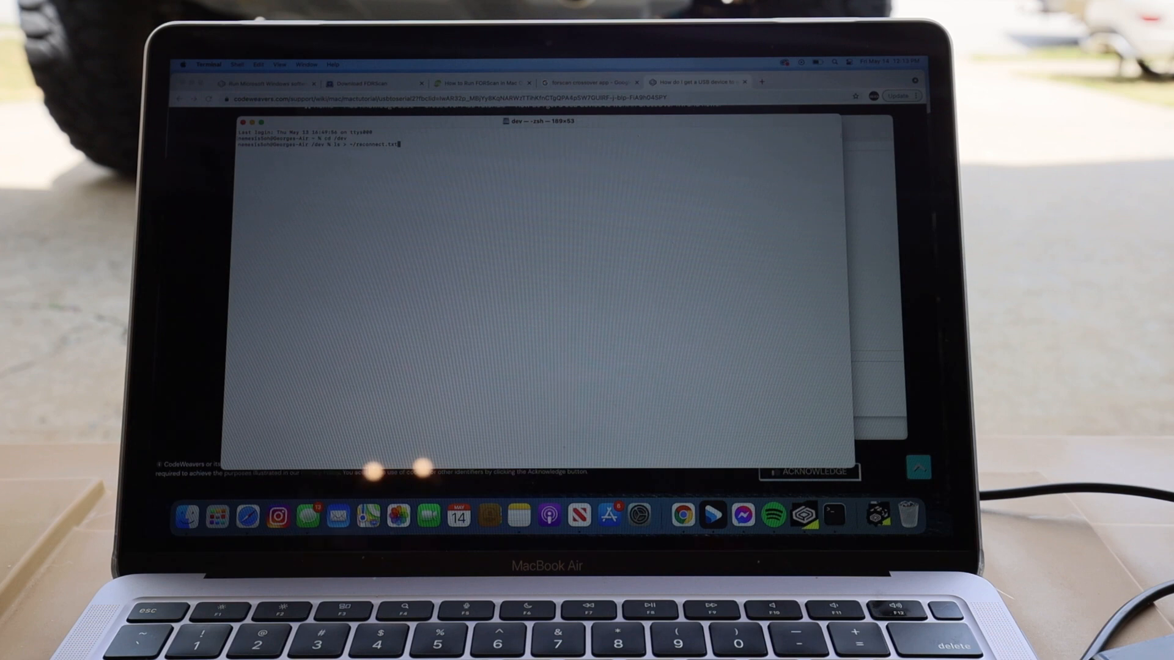
pyautogui.write('diff ~/disconnect.txt ~/reconnect.txt')
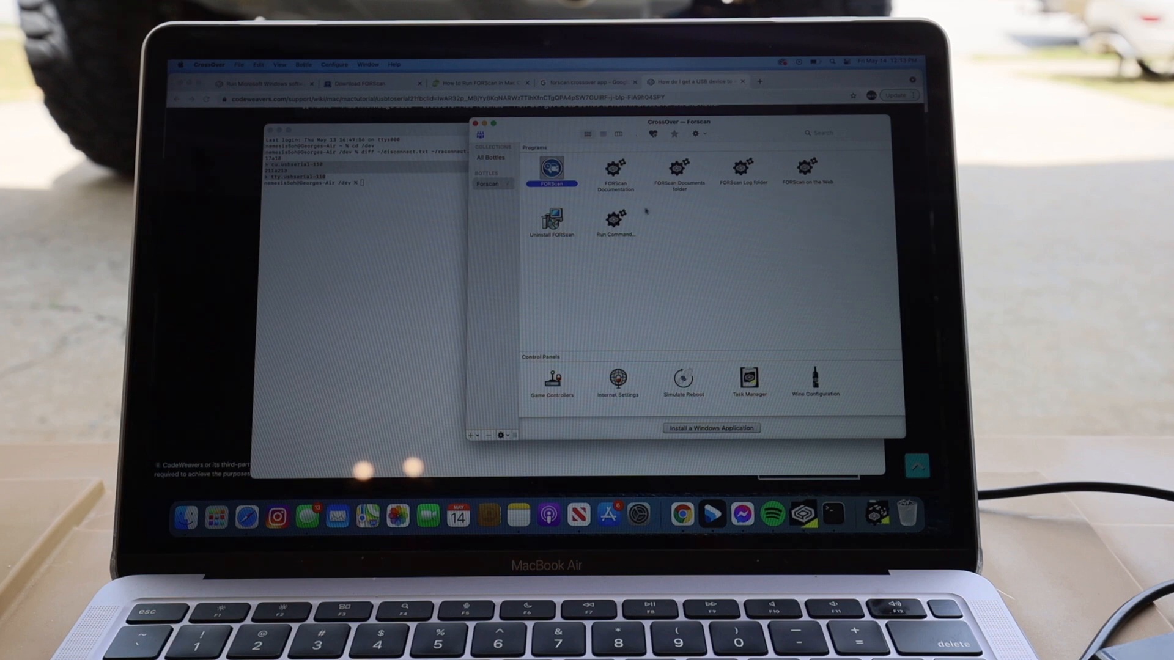
# Run 'regedit' from the Forscan bottle's Run Command dialog.
pyautogui.doubleClick(614, 221)
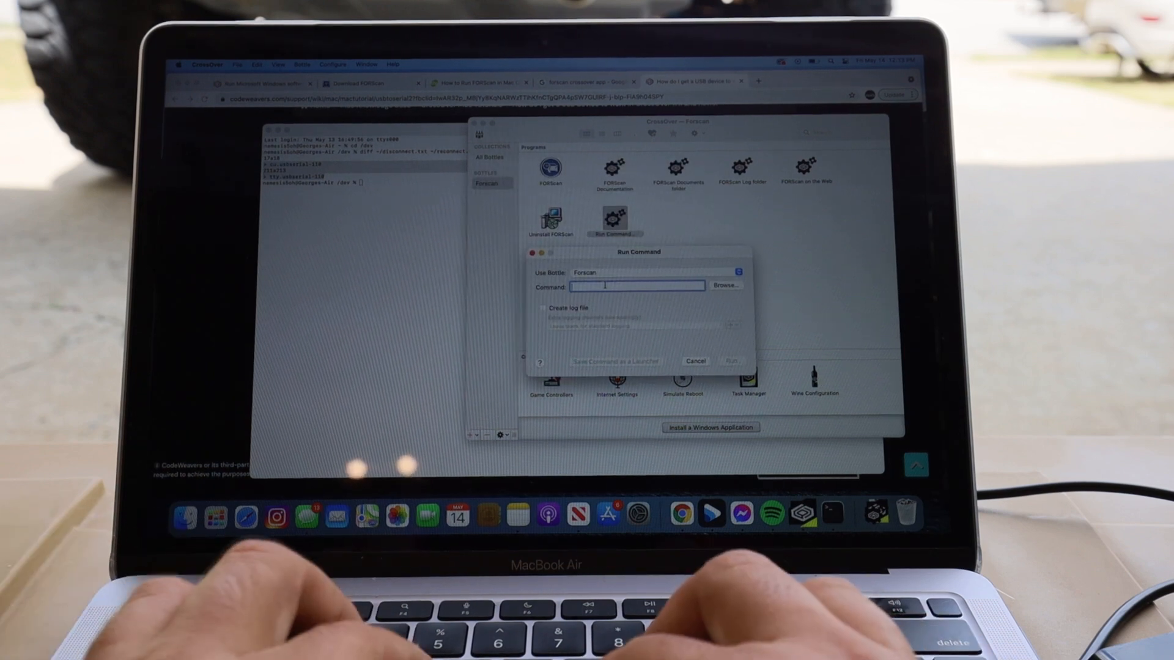
pyautogui.write('regedit')
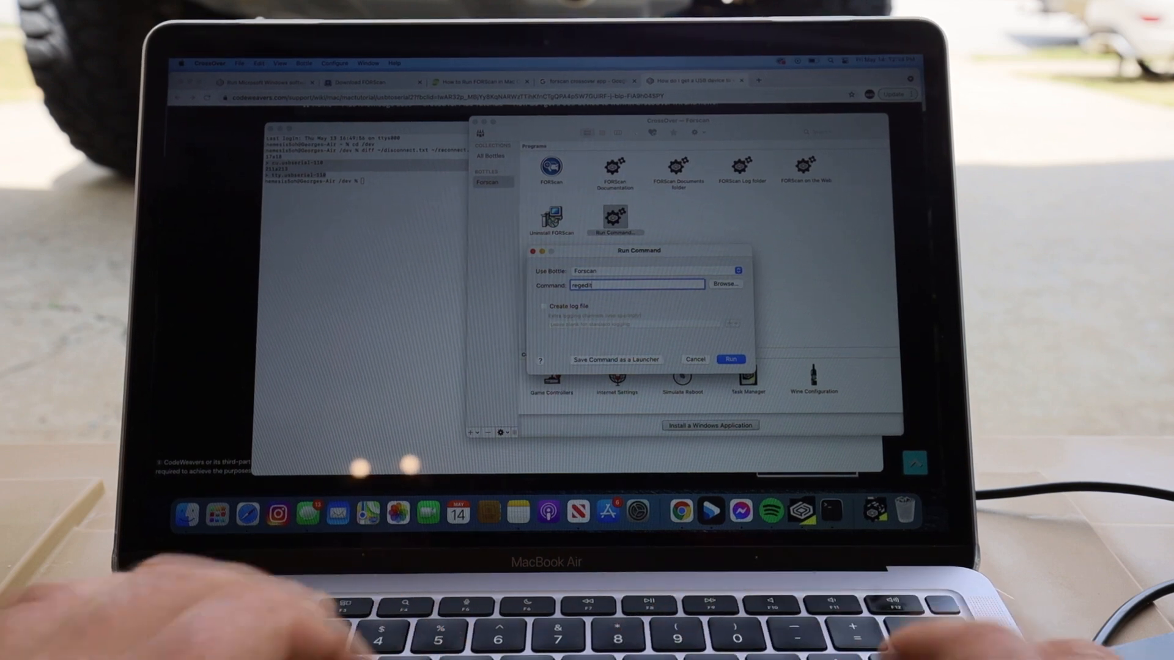
pyautogui.click(729, 359)
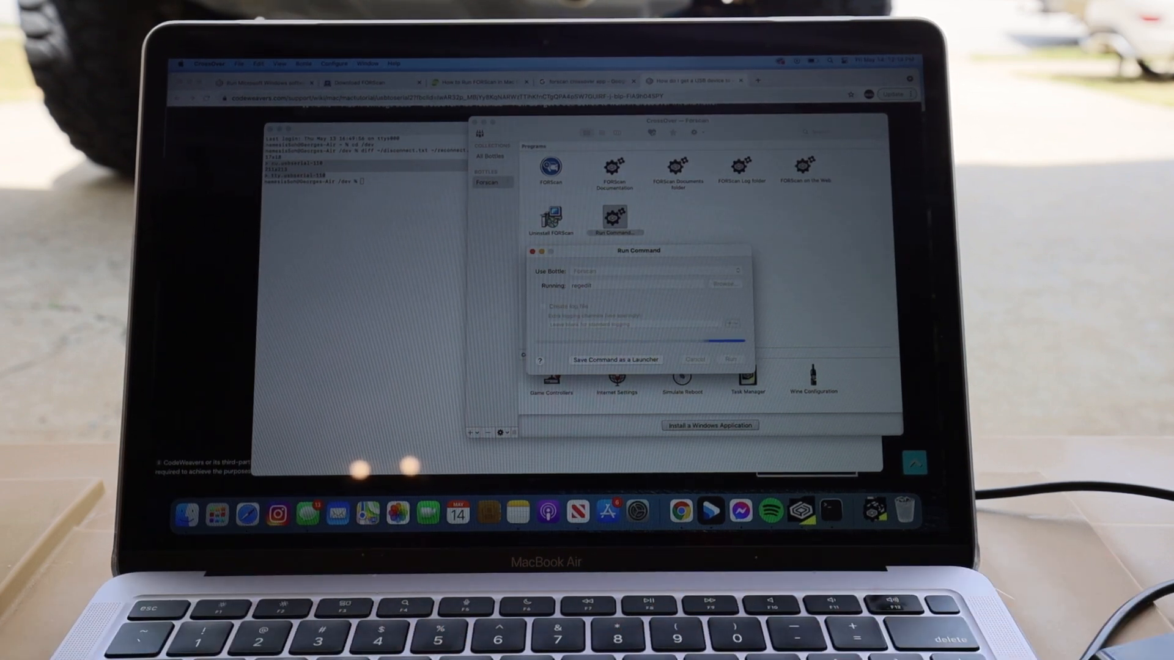
pyautogui.click(729, 360)
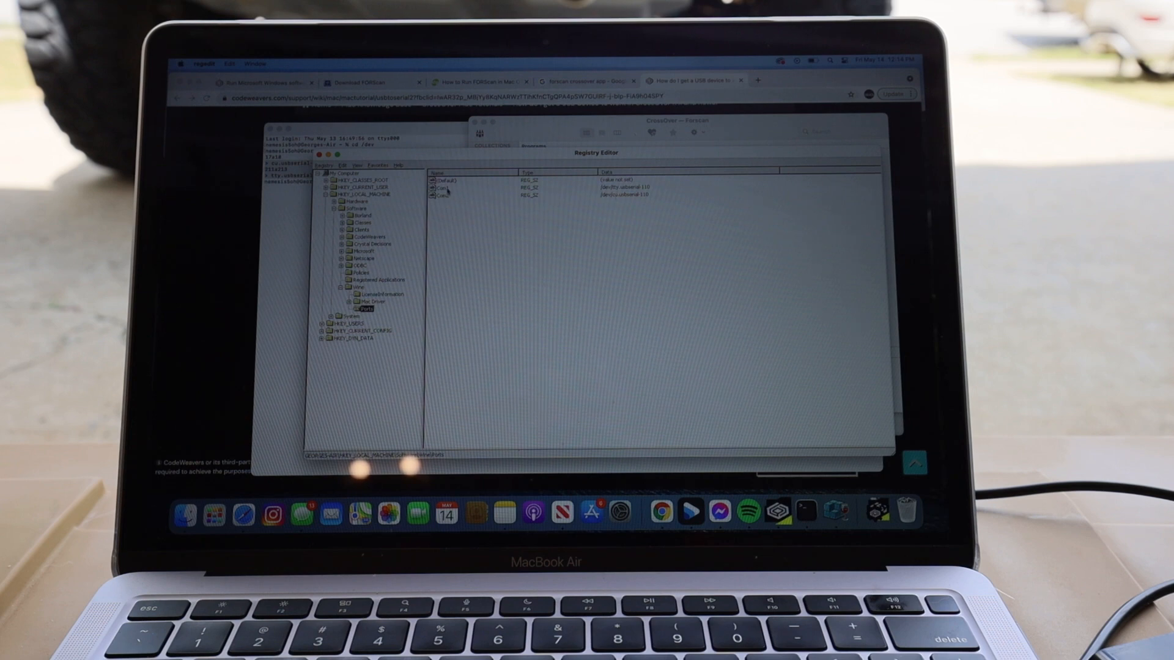
# Replace the COM port's value data with the tty.usbserial adapter path and confirm.
pyautogui.doubleClick(446, 187)
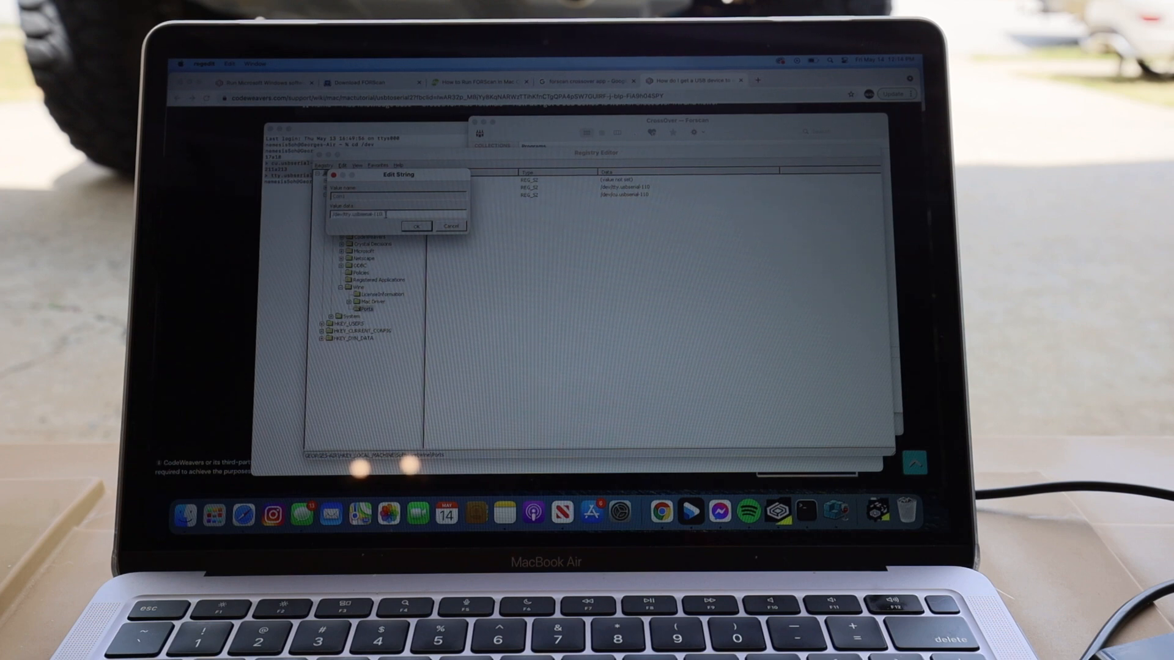
pyautogui.tripleClick(359, 214)
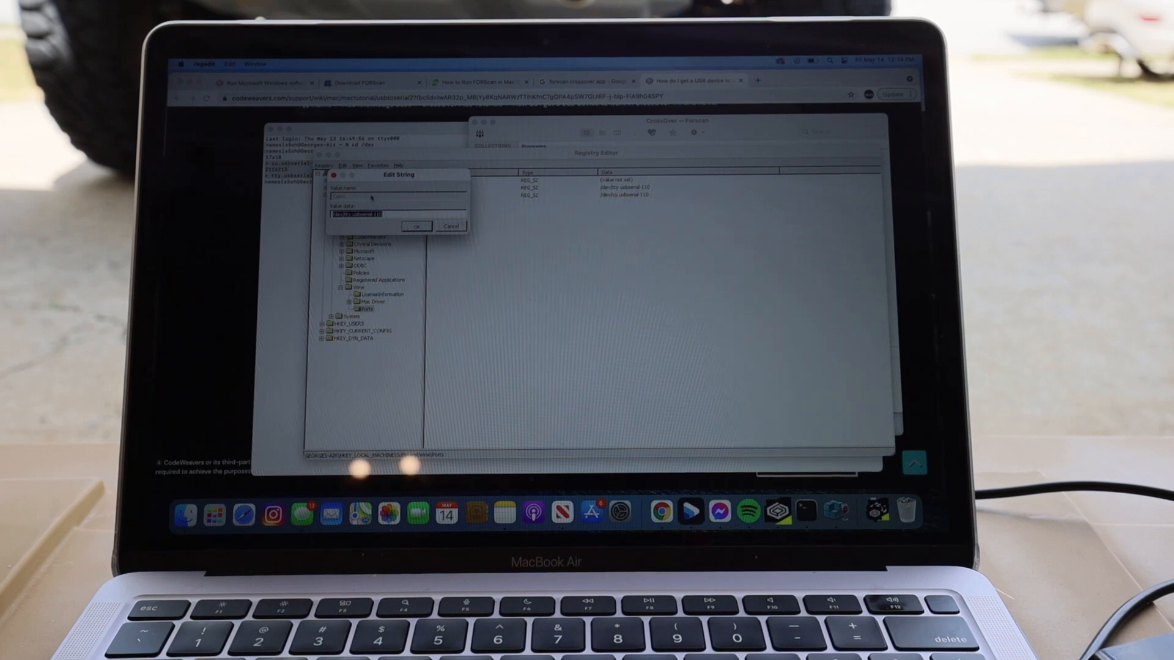
pyautogui.click(415, 226)
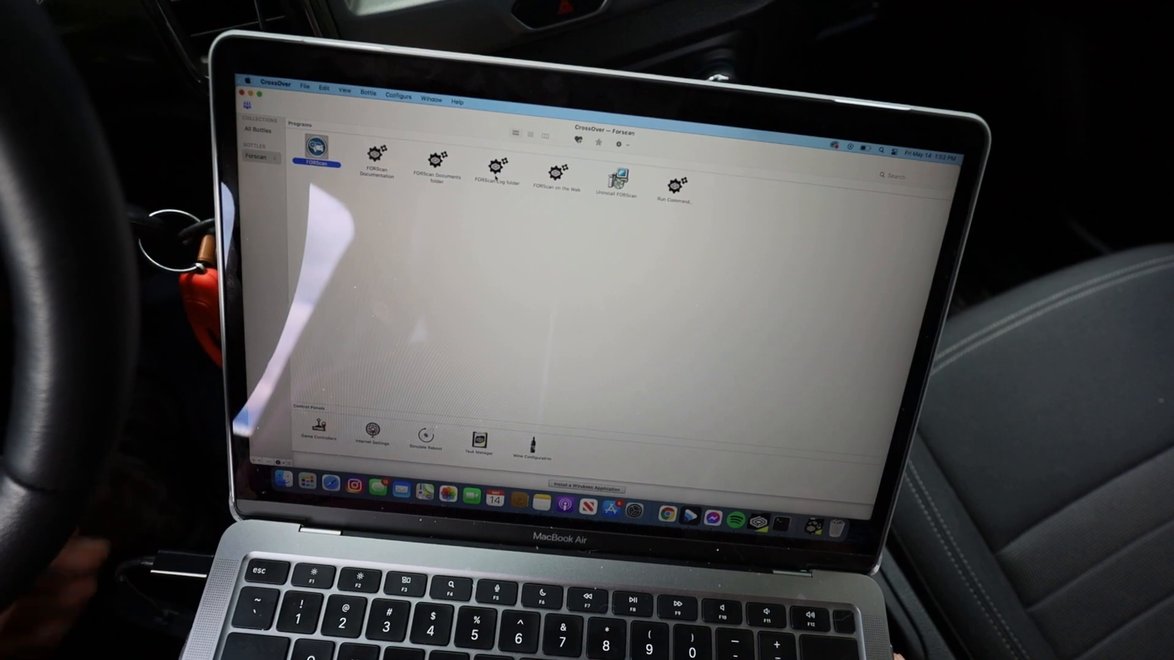
# Double-click the FORScan program icon in the Forscan bottle.
pyautogui.doubleClick(314, 150)
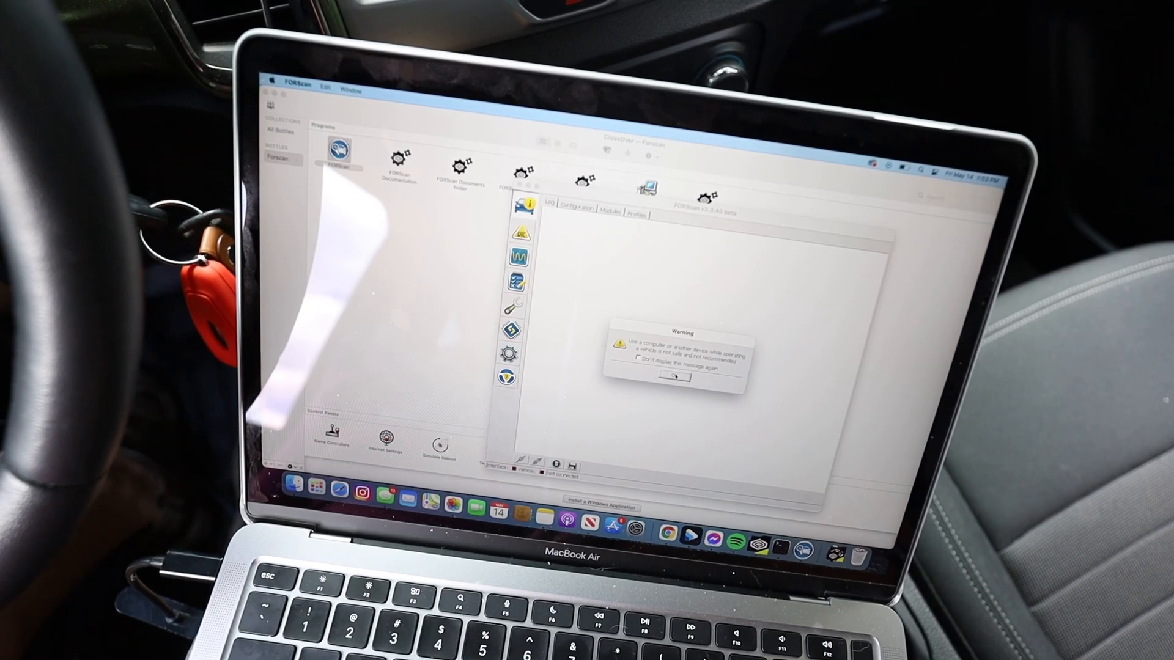
# Dismiss the warning, connect, load the Ford Ranger profile, and confirm the MS CAN switch.
pyautogui.click(673, 377)
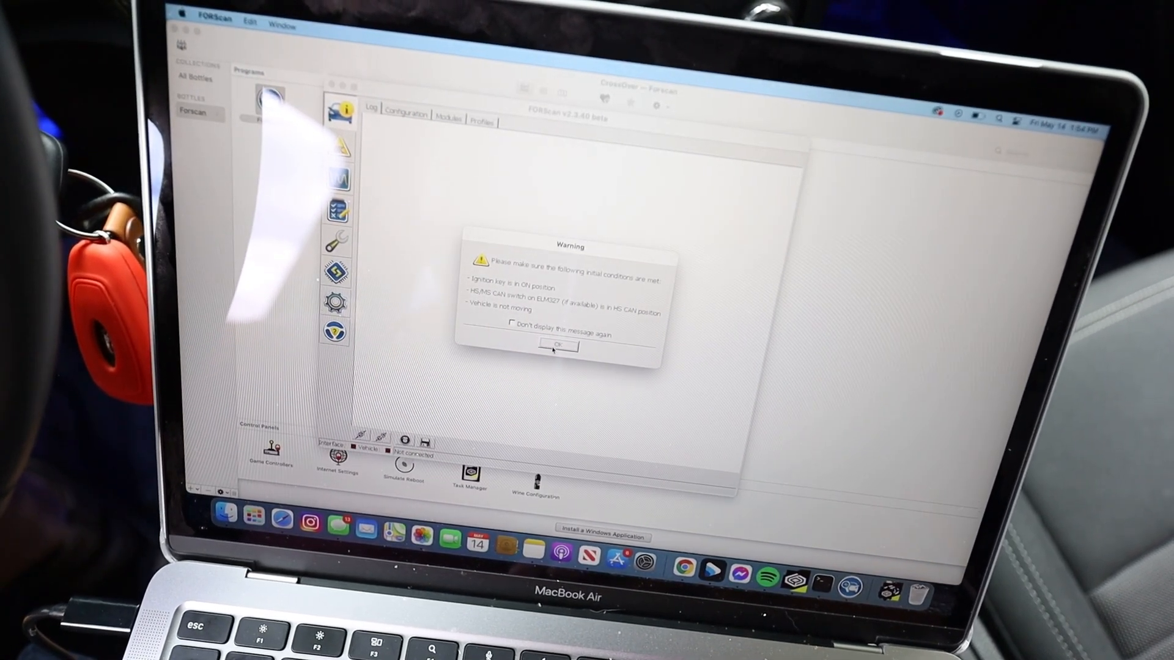
pyautogui.click(557, 347)
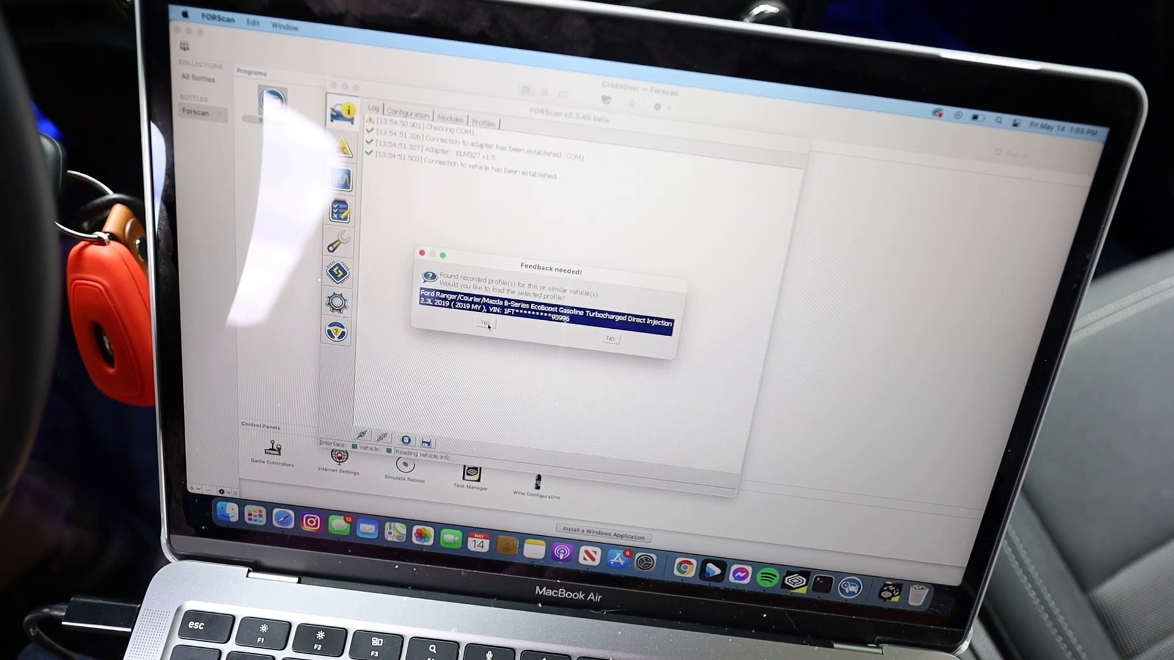
pyautogui.click(485, 326)
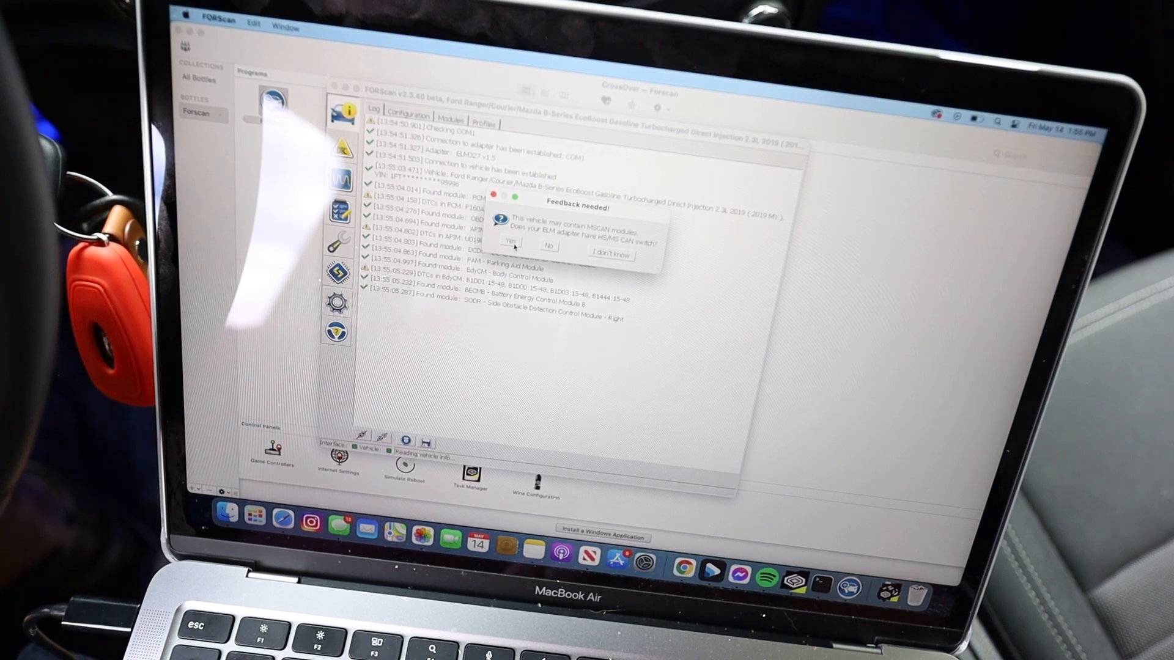
pyautogui.click(512, 244)
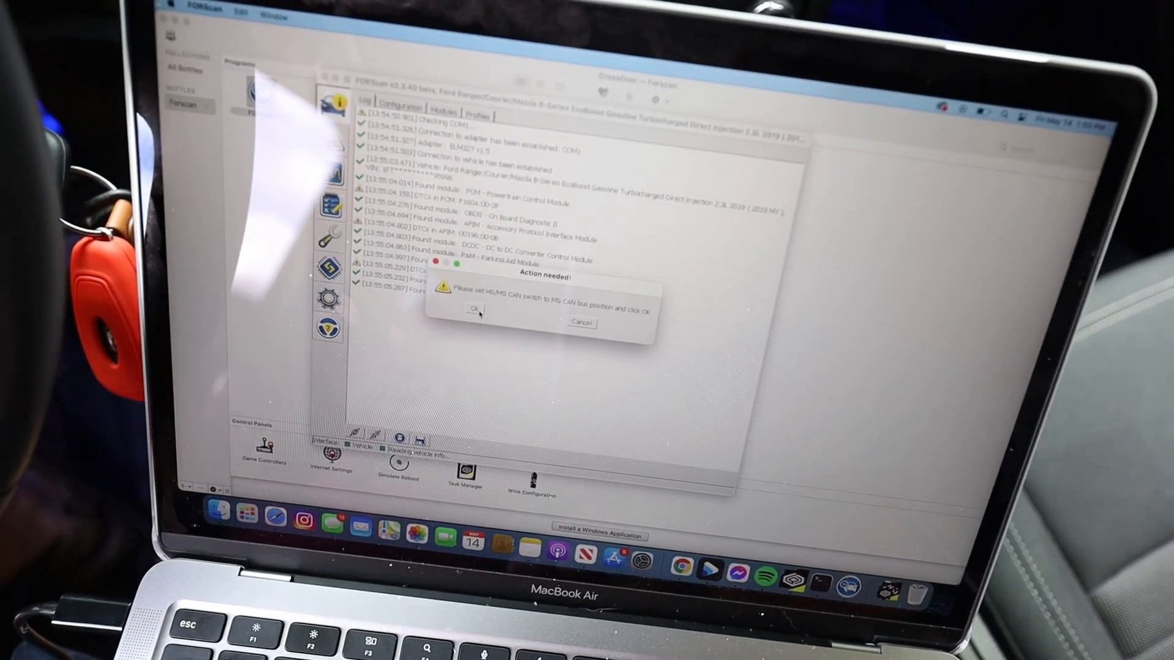
pyautogui.click(476, 309)
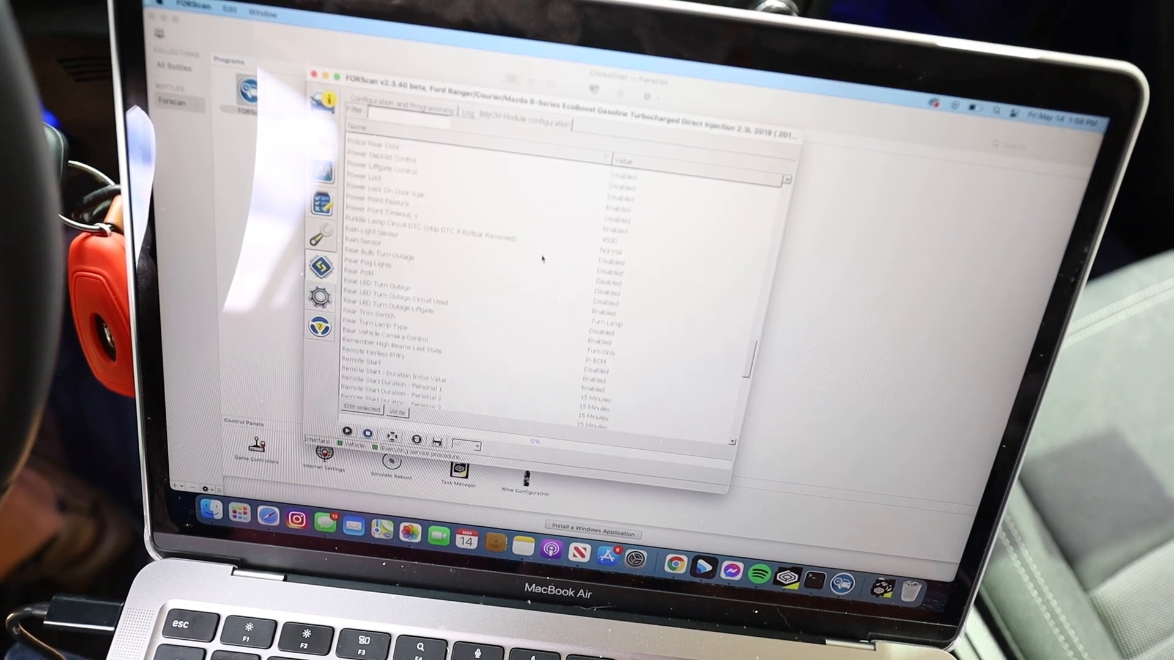
# Scroll down the BdyCM module's configuration parameter list.
pyautogui.scroll(-3)
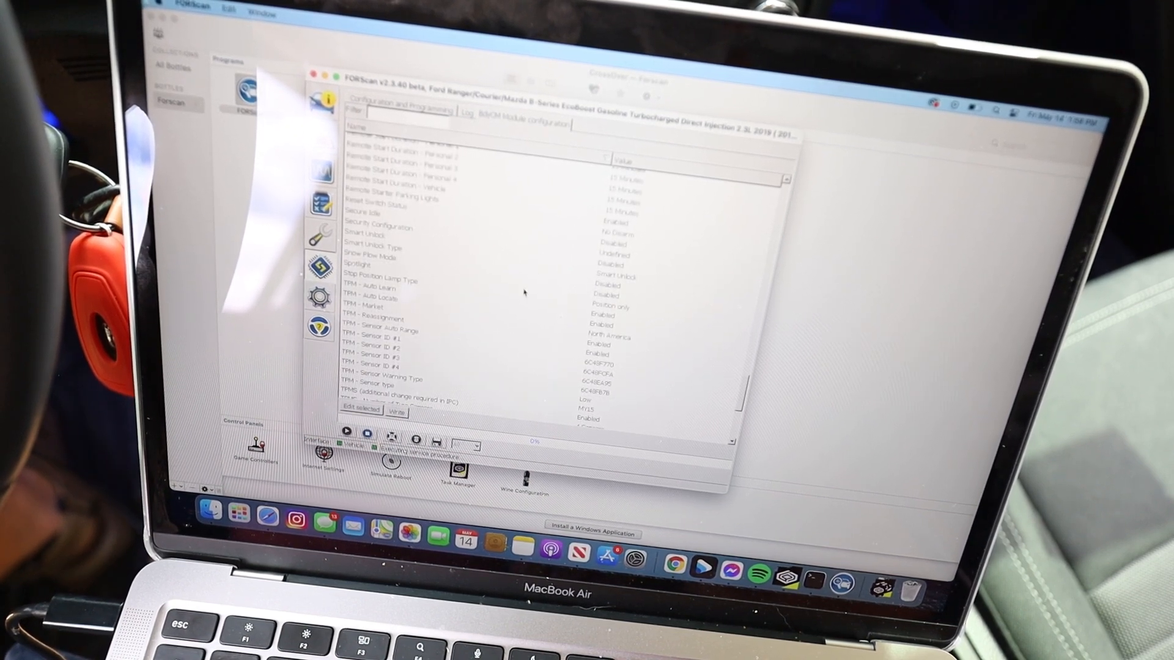
pyautogui.scroll(-3)
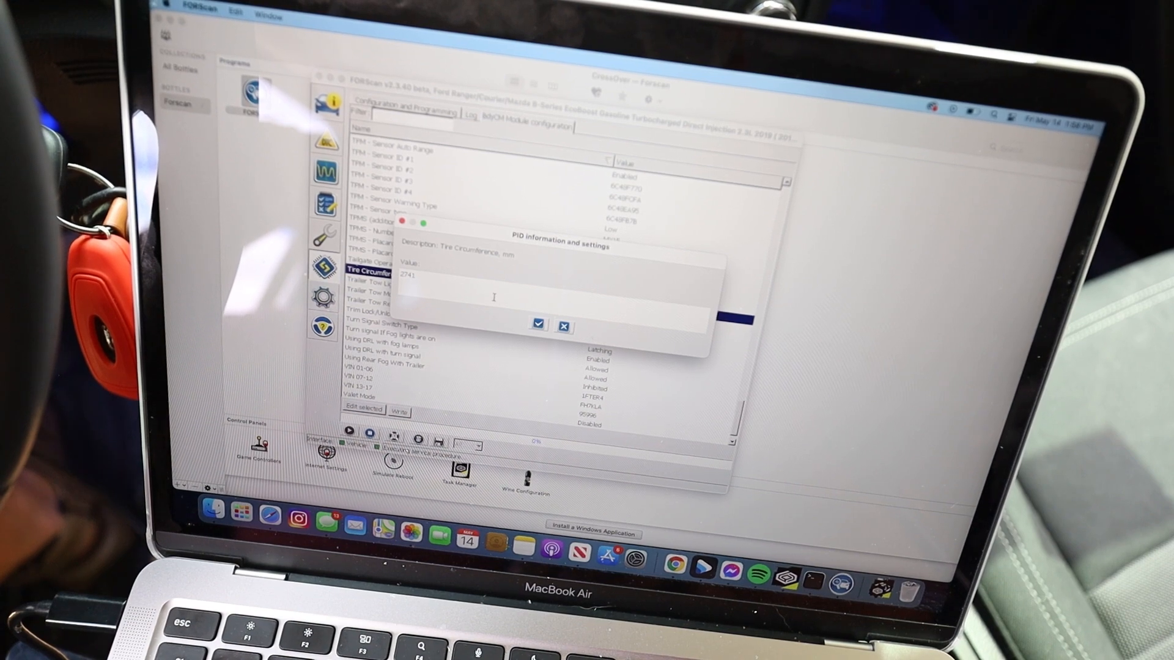
# Accept 2741 mm as the new Tire Circumference value.
pyautogui.click(538, 324)
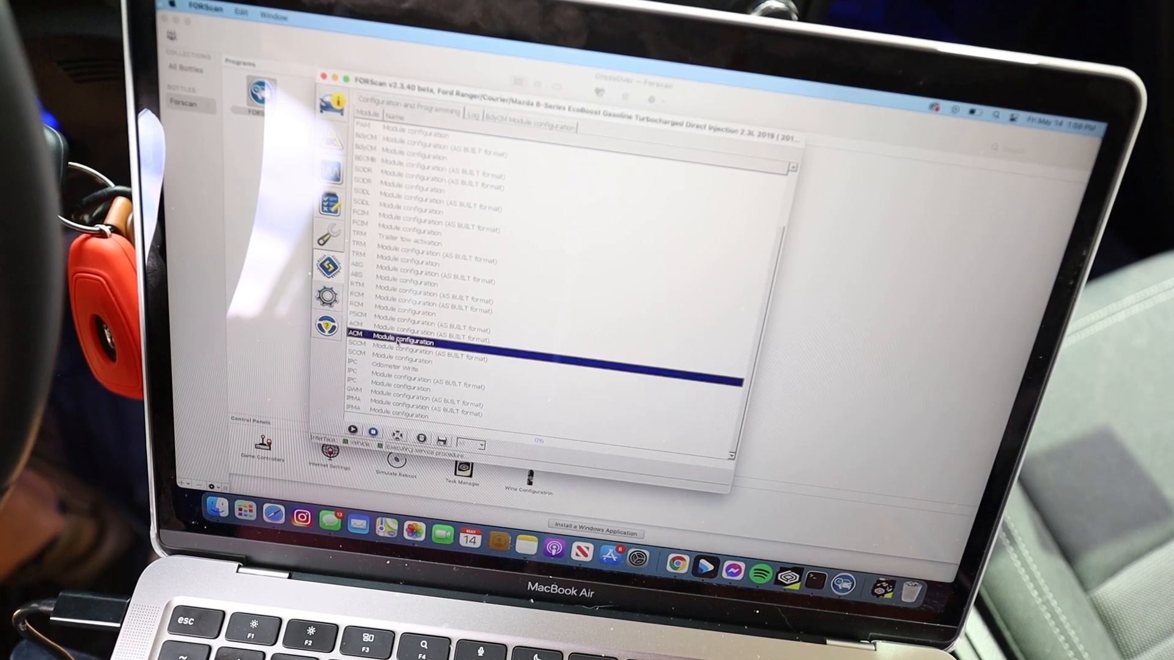
# Run IPC Module configuration and confirm the switch is in the MS CAN position.
pyautogui.click(408, 388)
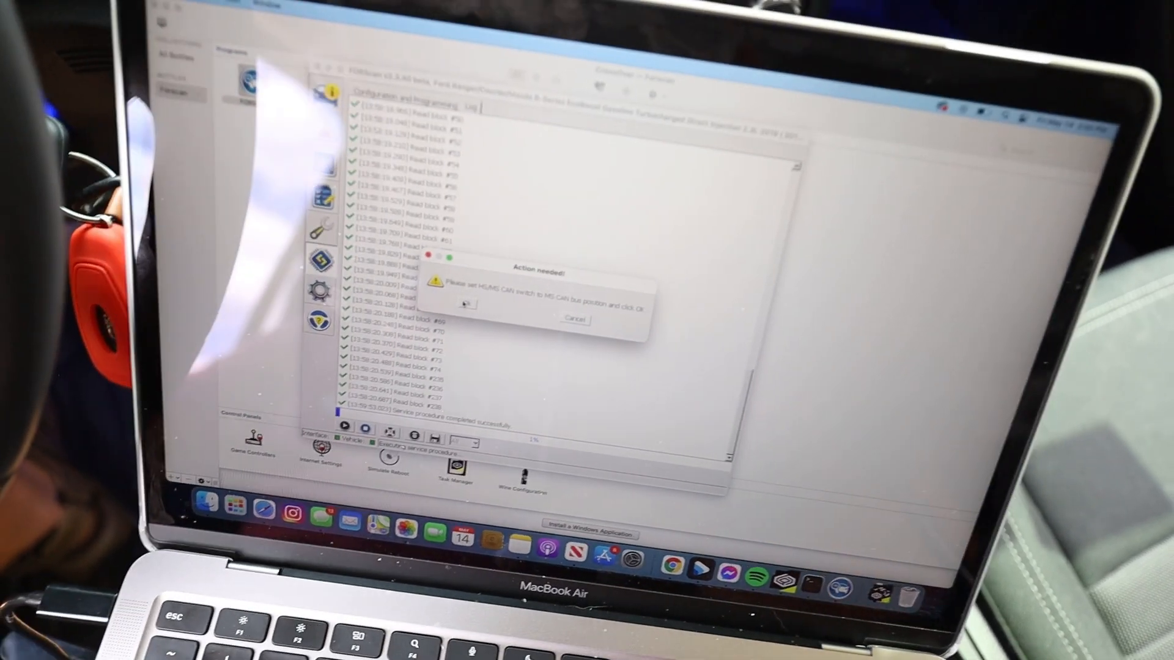
pyautogui.click(467, 302)
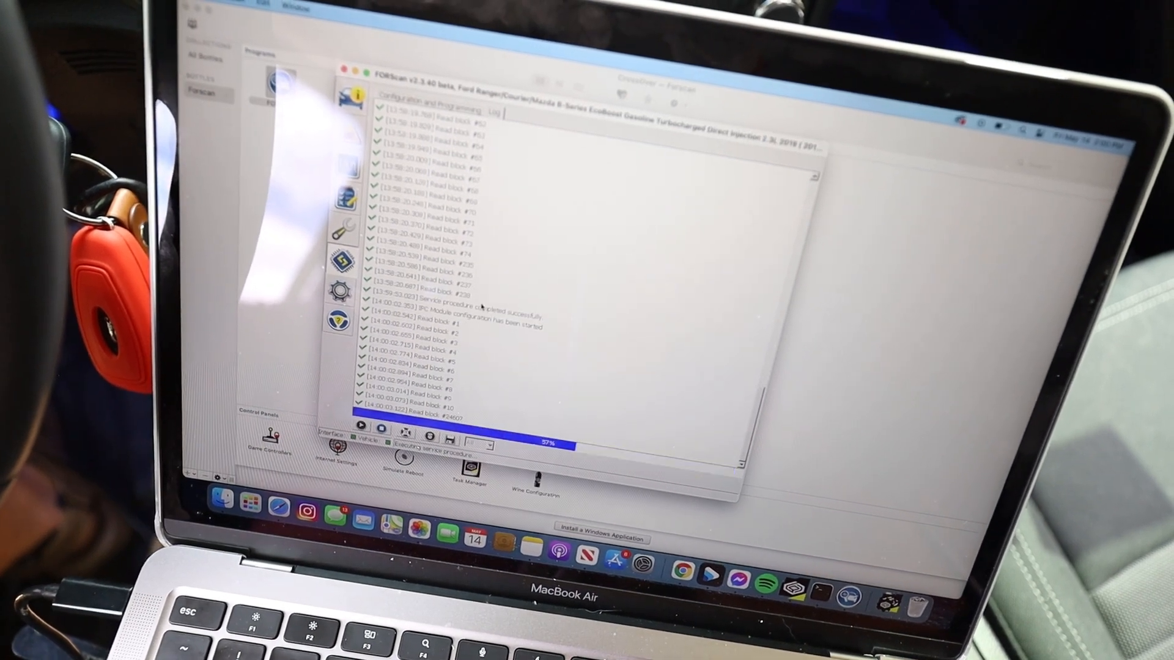
pyautogui.click(547, 128)
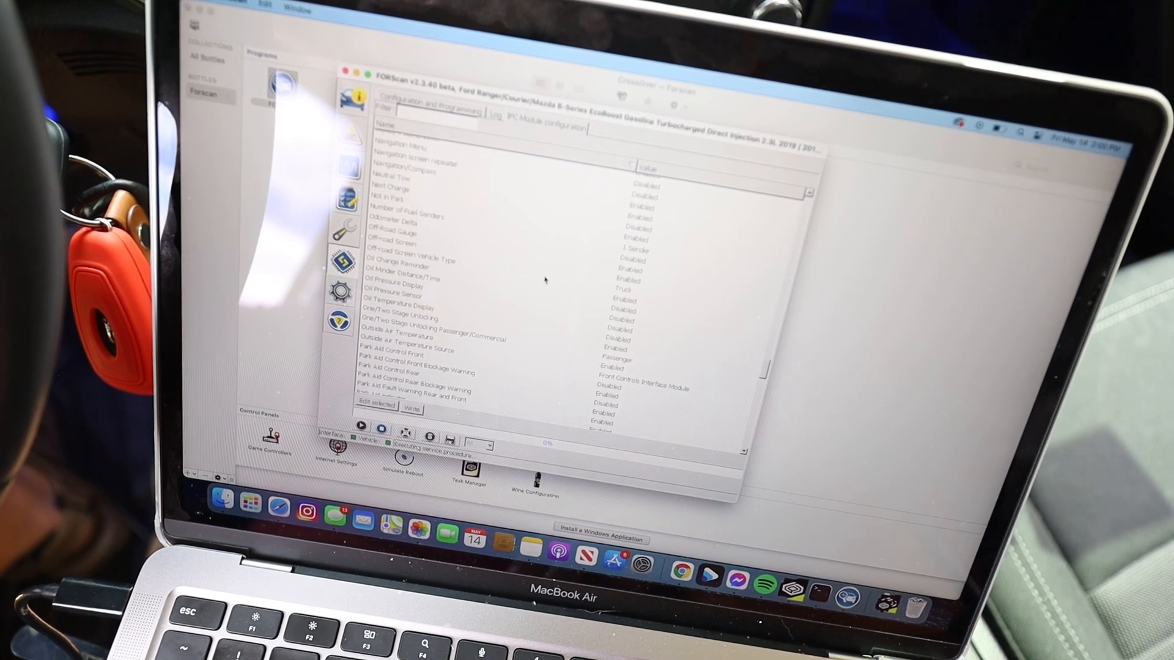
# Select the Off-Road Gauge parameter and set it to 1 - Enabled.
pyautogui.click(393, 234)
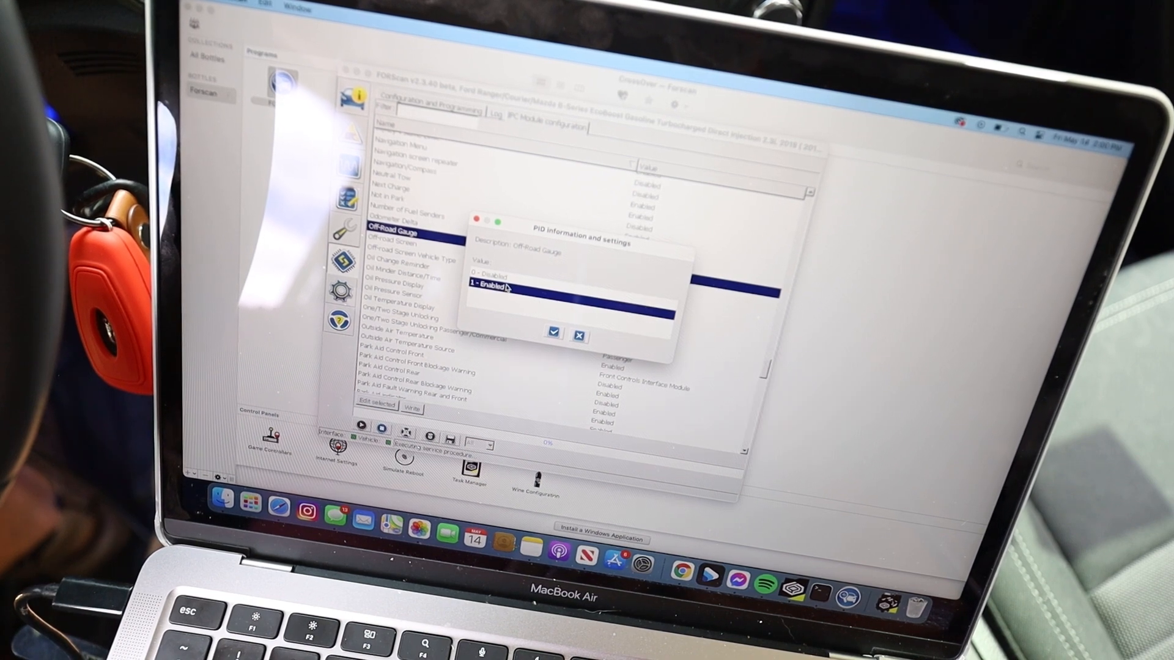
pyautogui.click(552, 334)
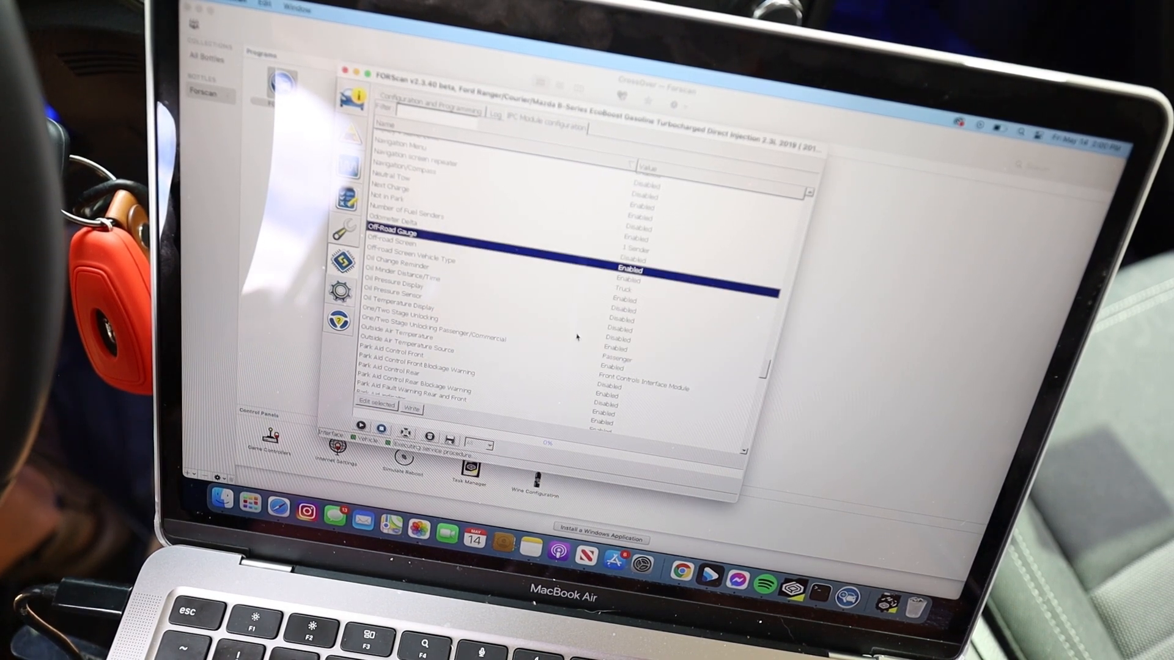
pyautogui.moveTo(493, 256)
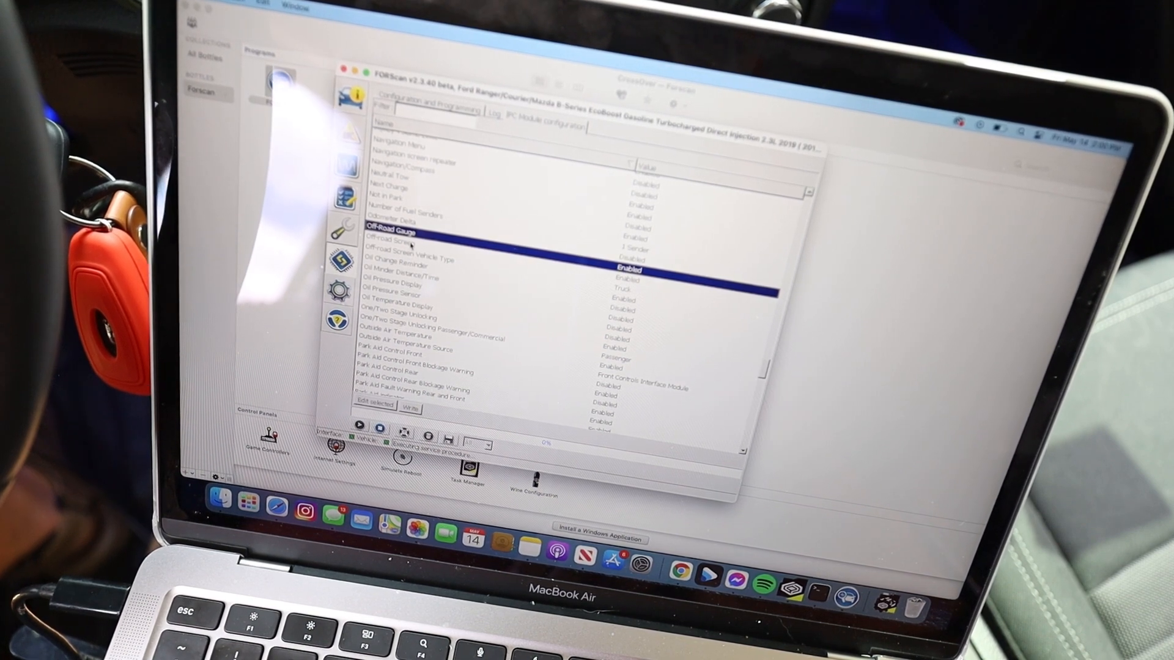
pyautogui.scroll(-3)
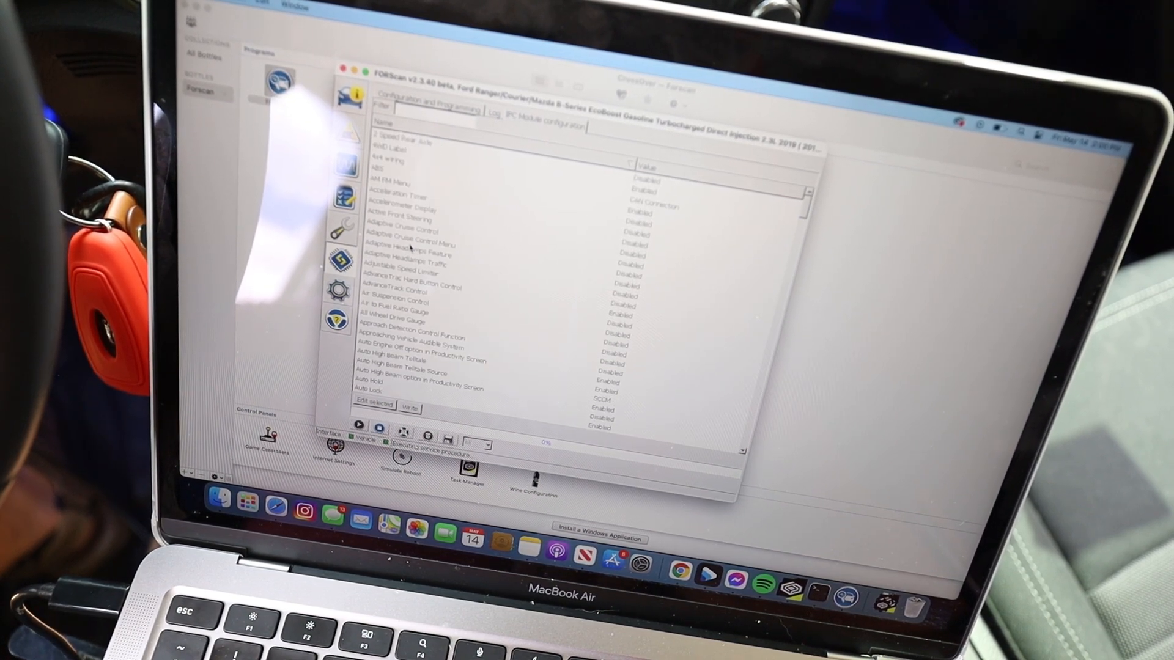
pyautogui.scroll(-3)
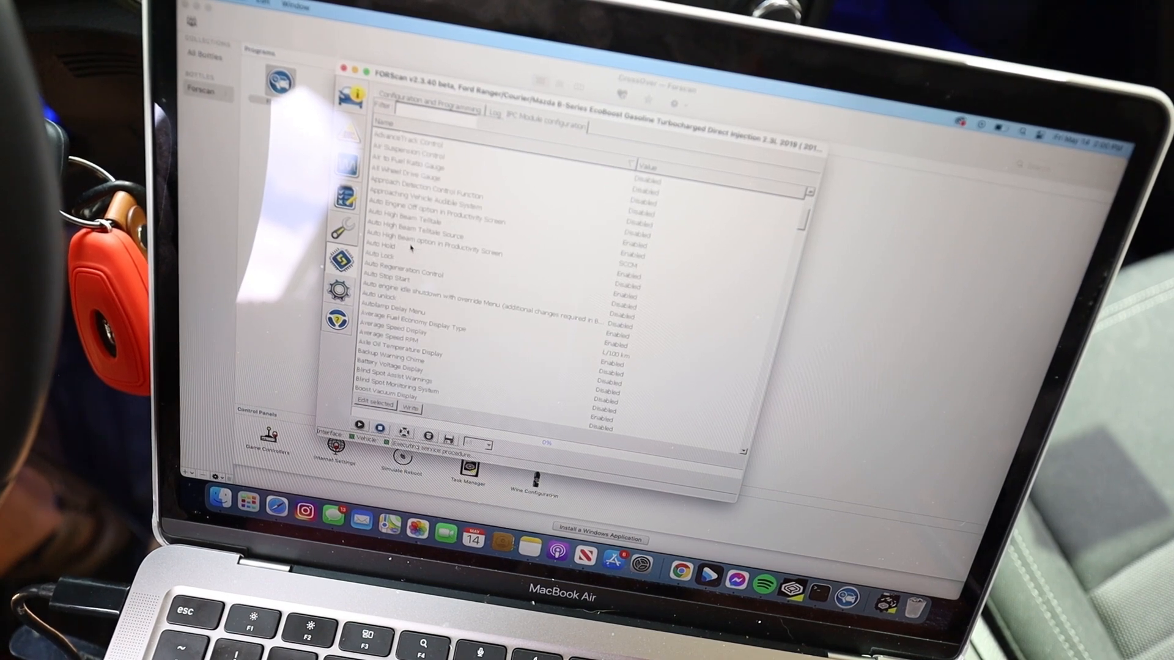
pyautogui.scroll(-3)
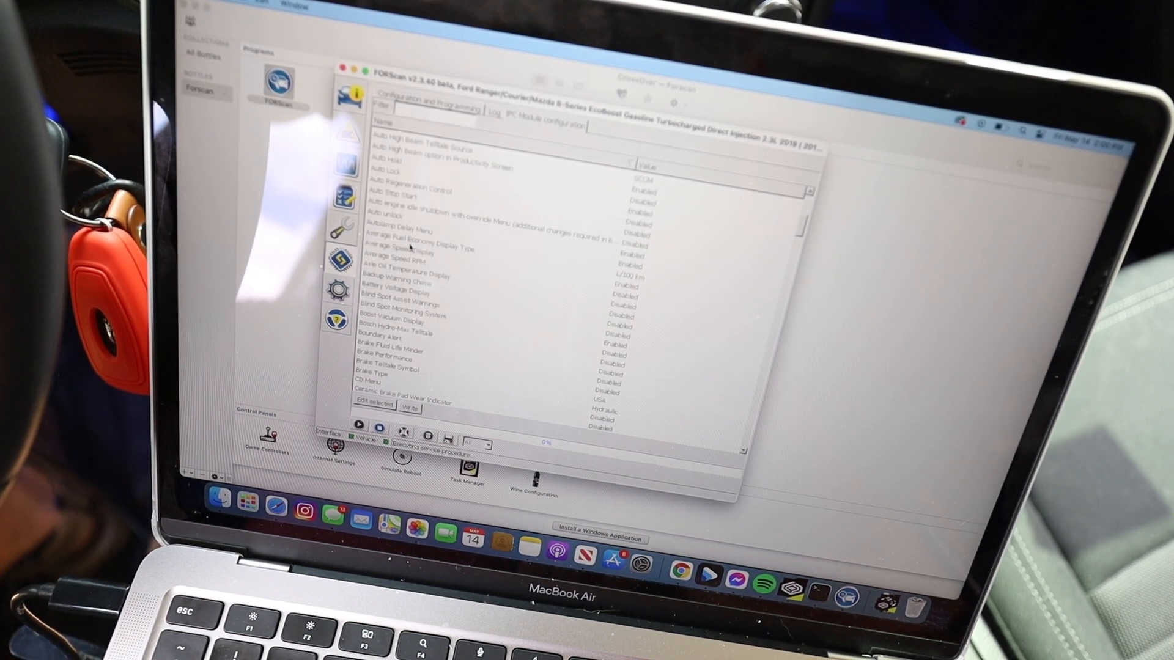
pyautogui.scroll(-3)
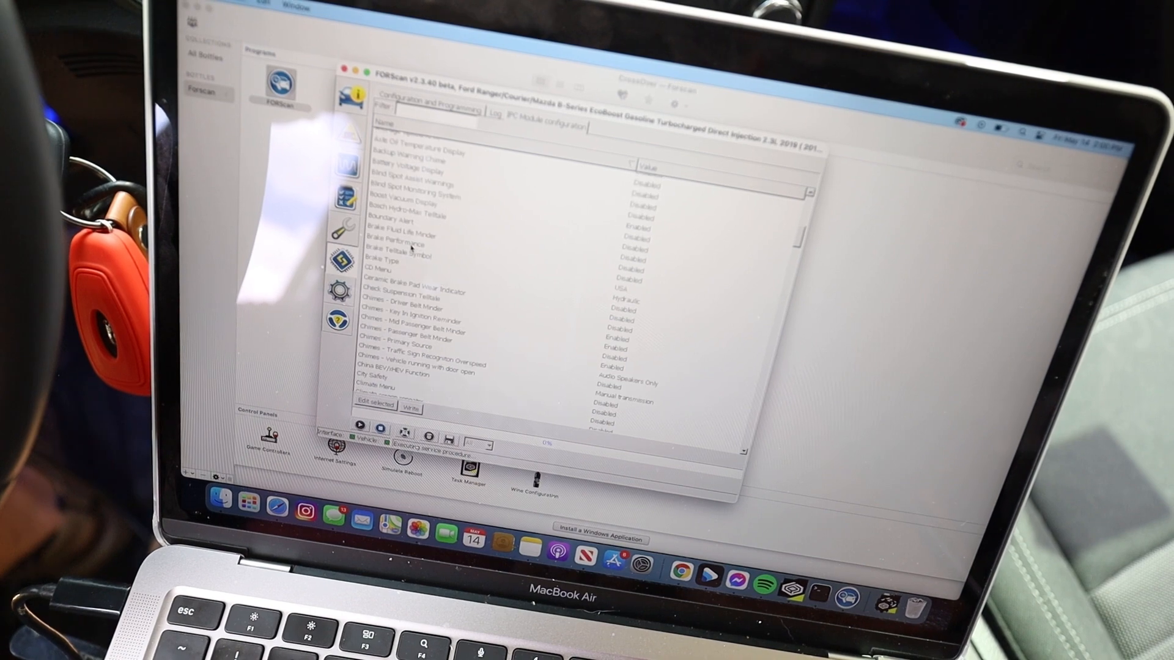
pyautogui.scroll(-3)
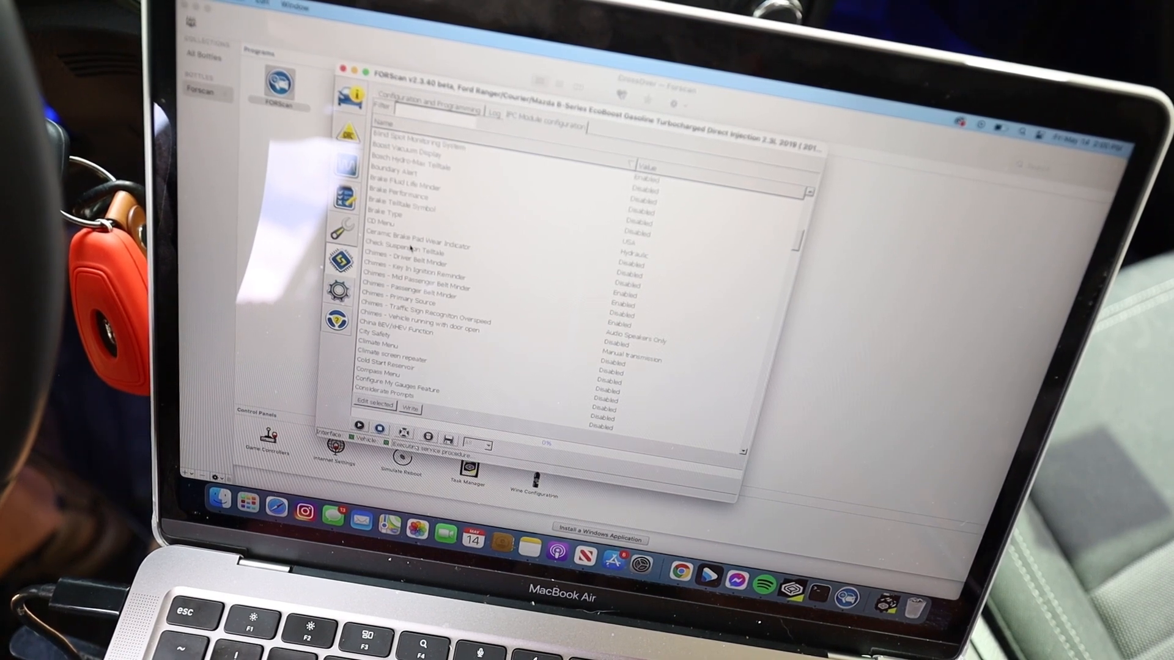
pyautogui.scroll(-3)
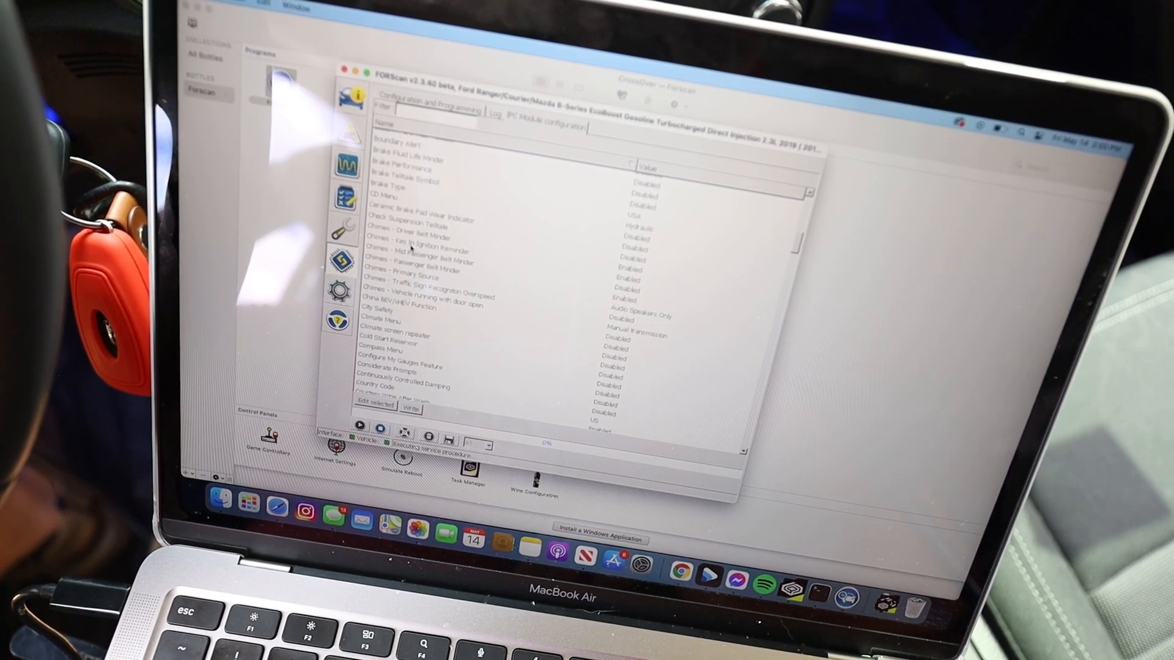